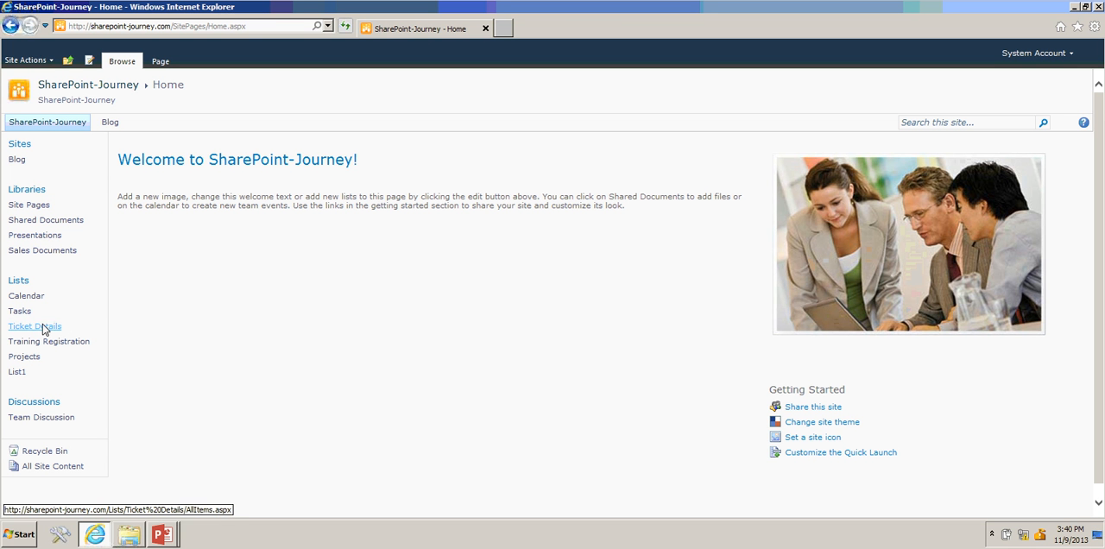
Step: Open the Ticket Details list from Quick Launch and show its List Settings columns section
left_click(35, 327)
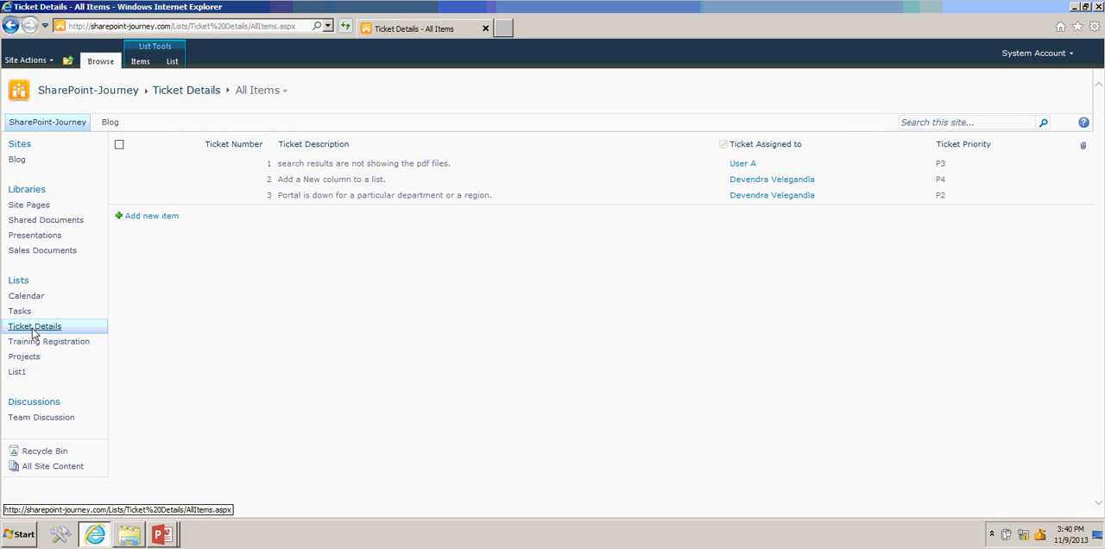
mouse_move(173, 62)
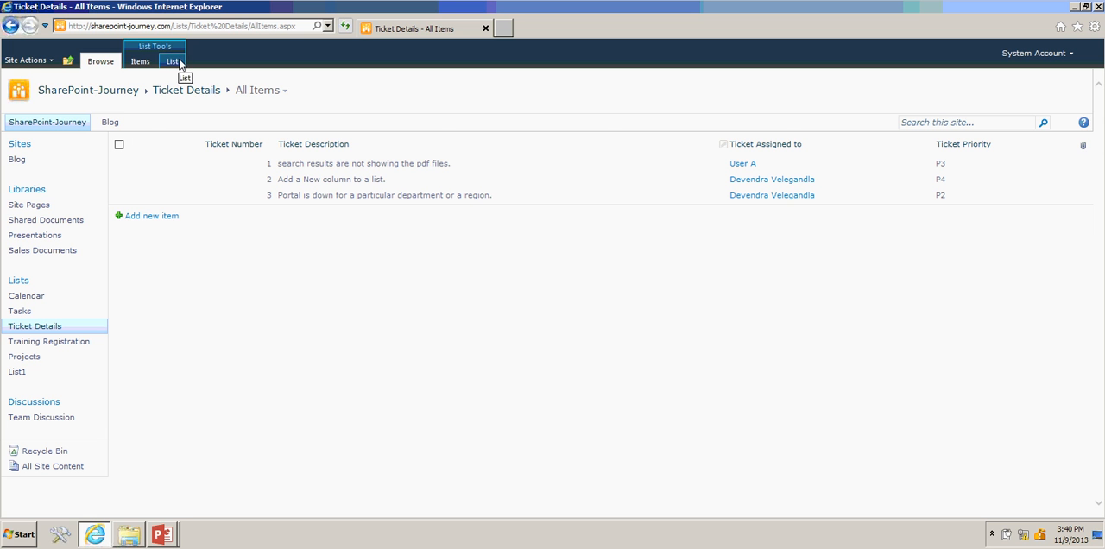
left_click(172, 62)
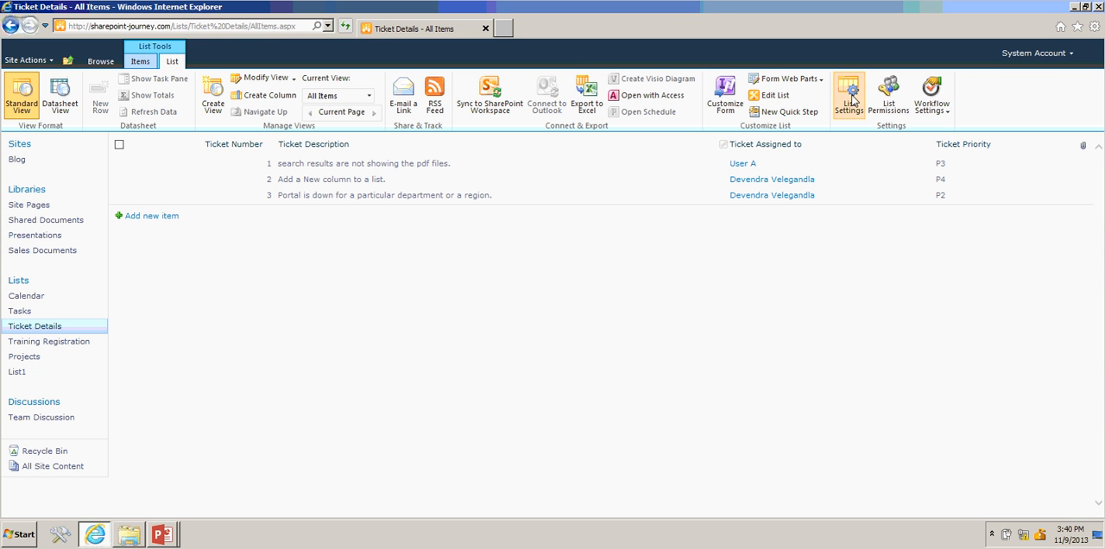
left_click(849, 93)
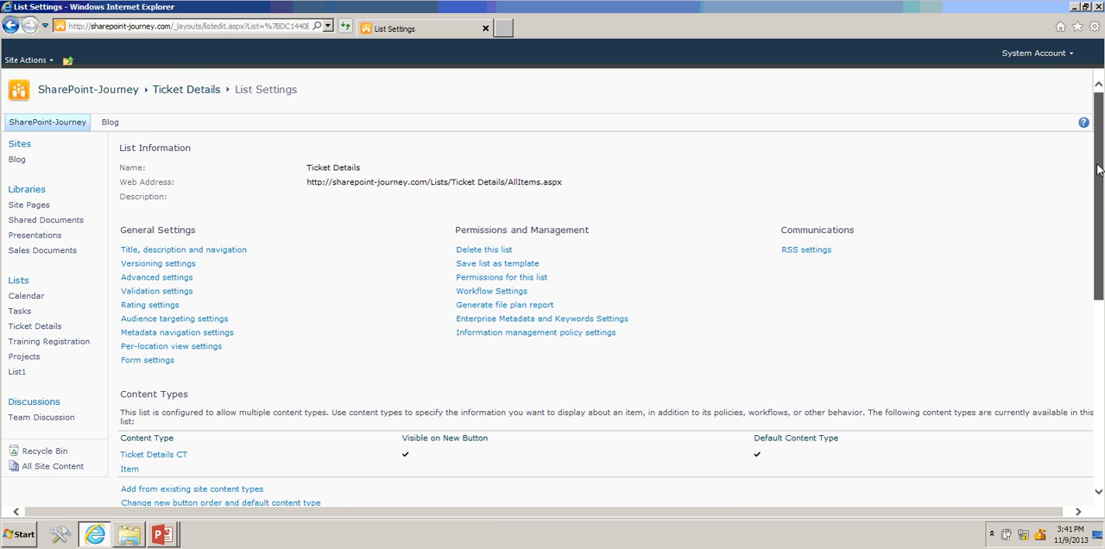
scroll("down", 3)
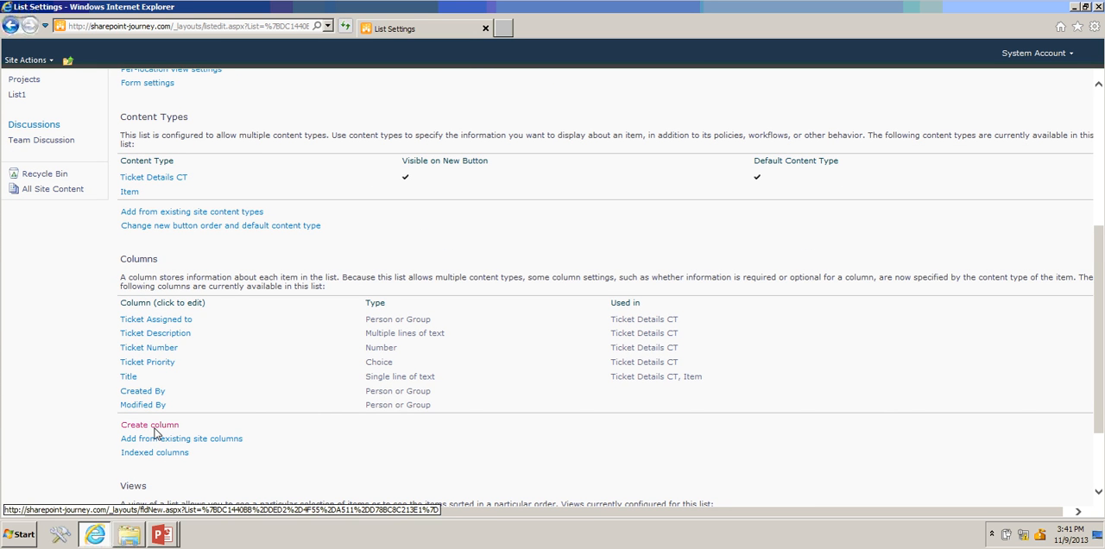
Step: Create a column named 'New column' of type Single line of text and confirm with OK
left_click(149, 425)
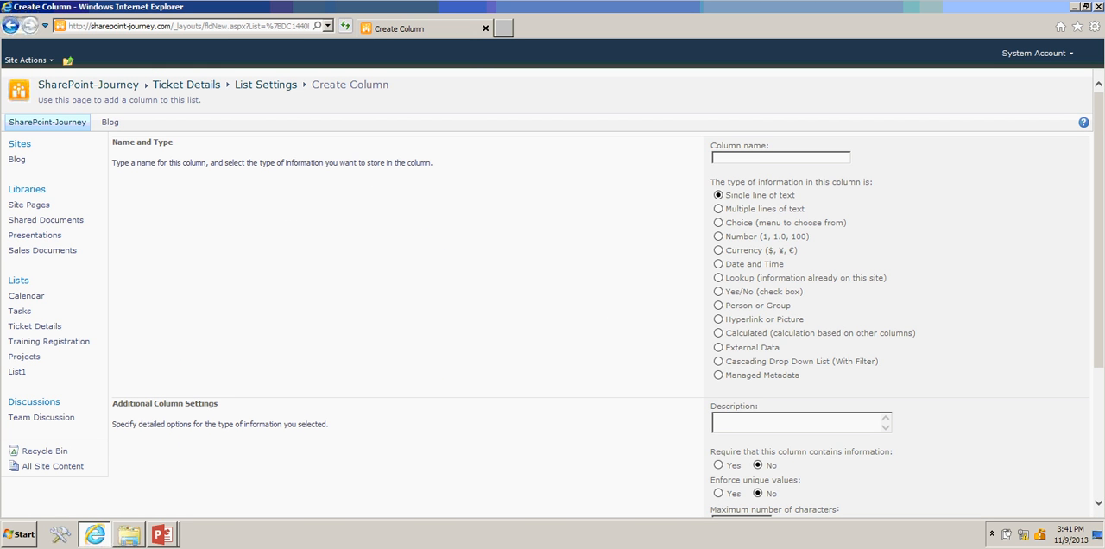
type("New")
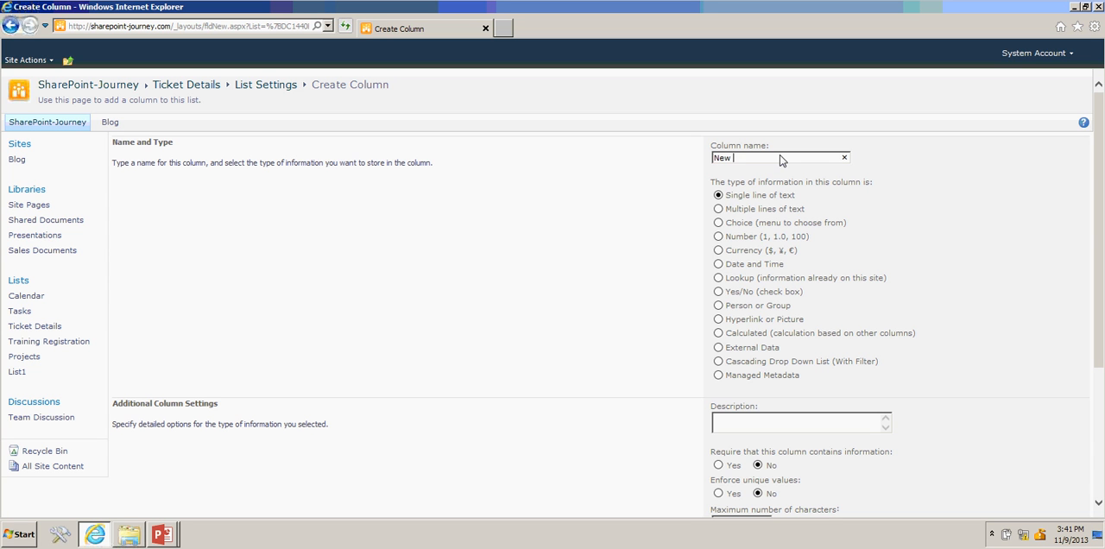
type("column")
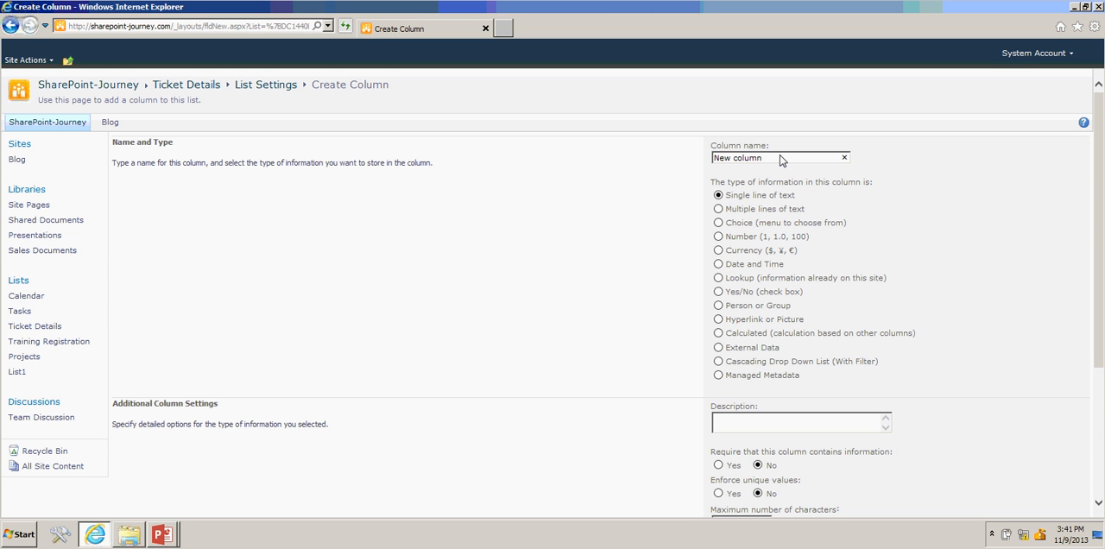
mouse_move(1101, 304)
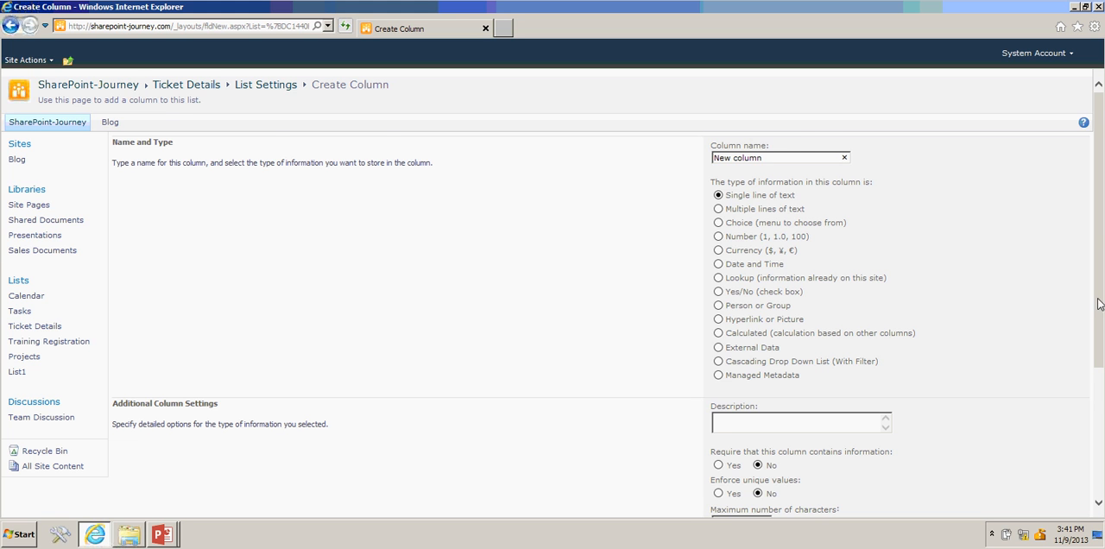
scroll("down", 3)
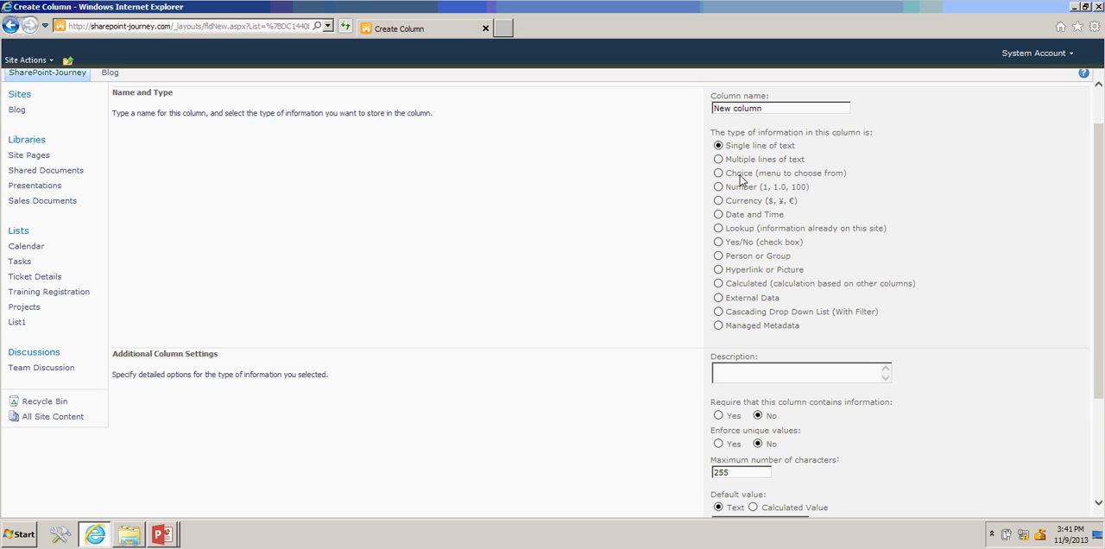
mouse_move(741, 224)
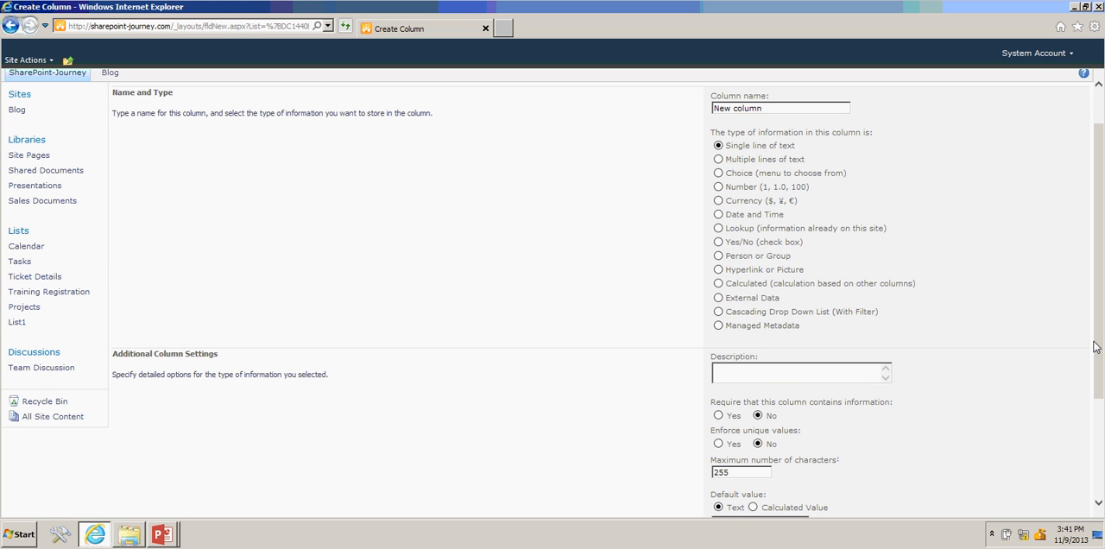
scroll("down", 3)
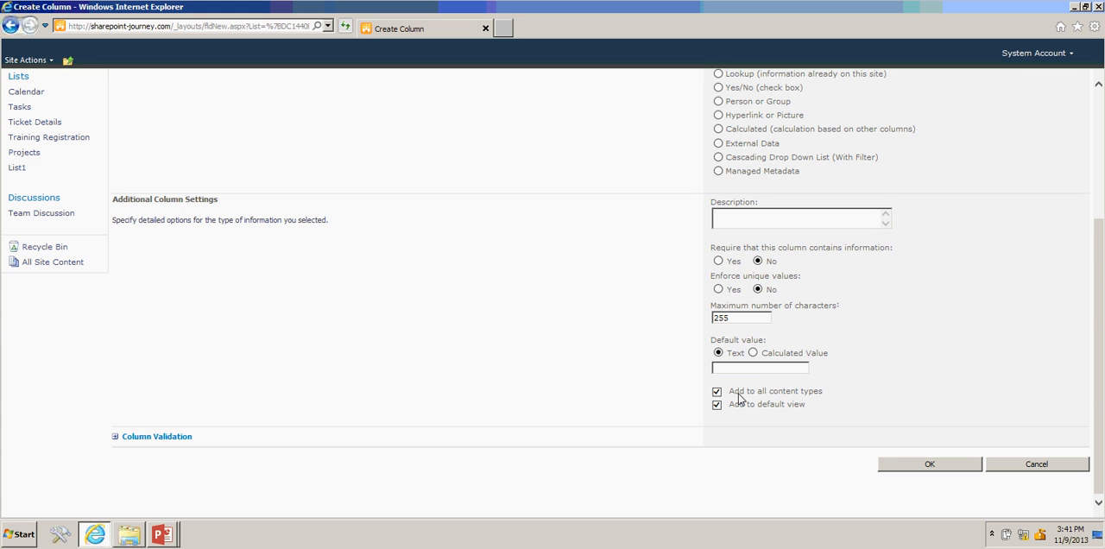
mouse_move(768, 409)
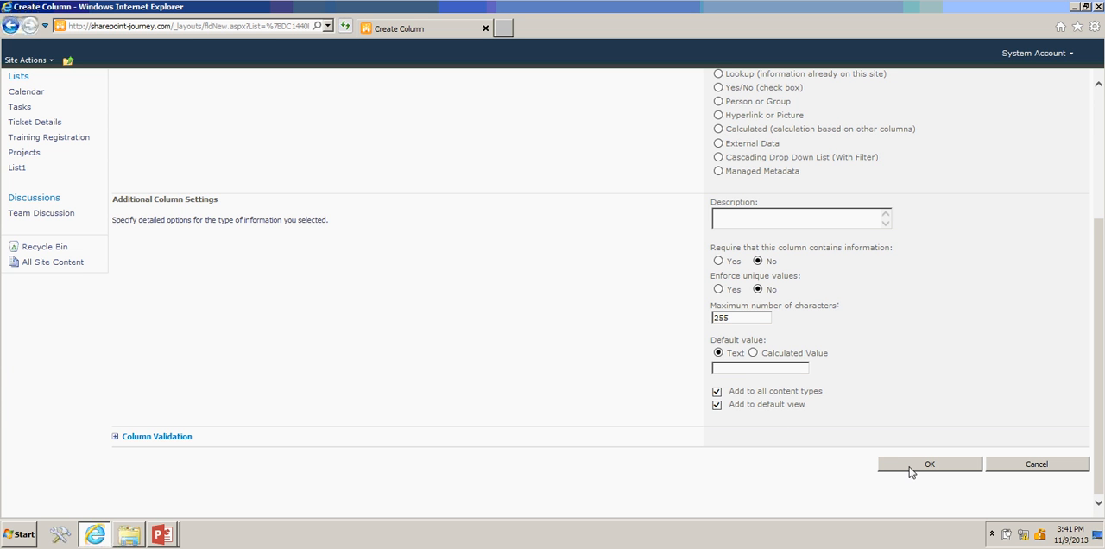
left_click(929, 463)
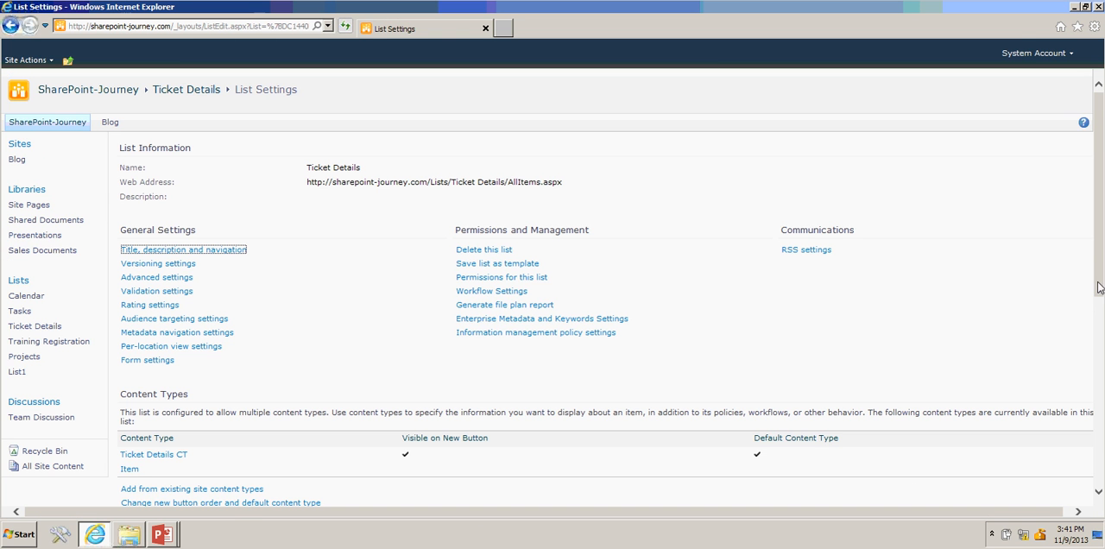
Step: Return to the Ticket Details items via the breadcrumb and start a new item
left_click(186, 90)
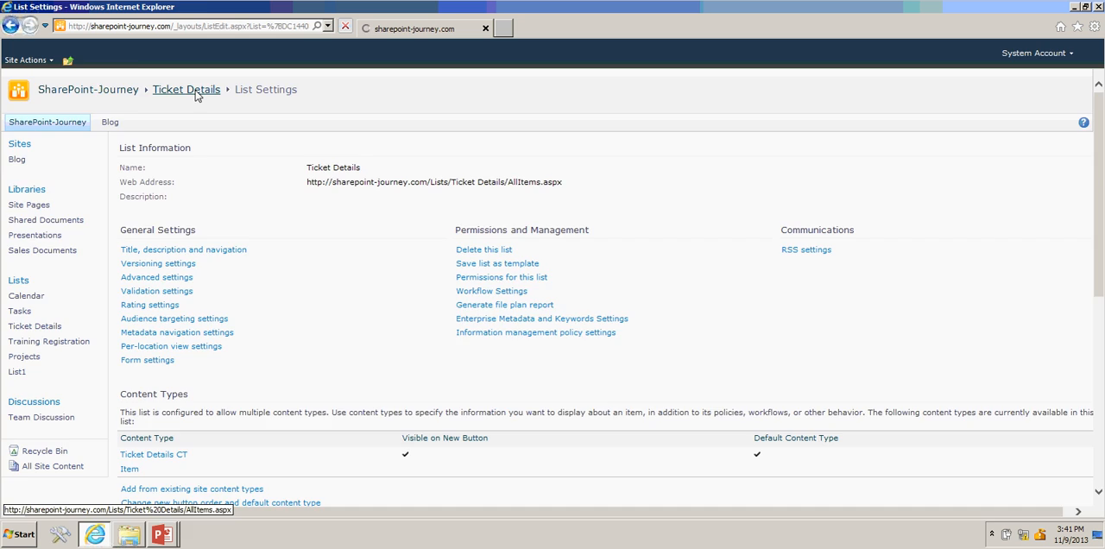
left_click(186, 90)
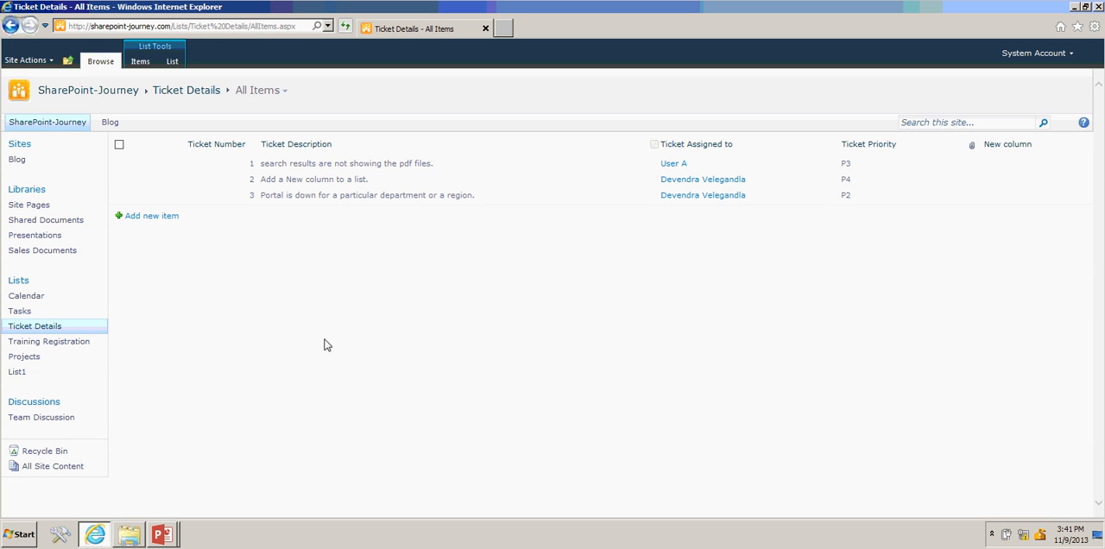
left_click(147, 216)
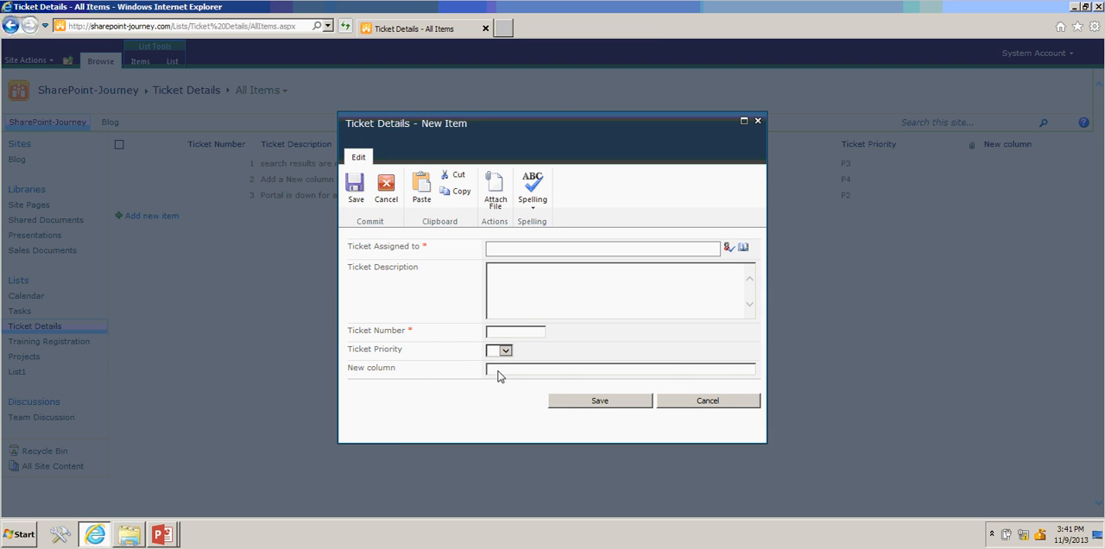
mouse_move(507, 380)
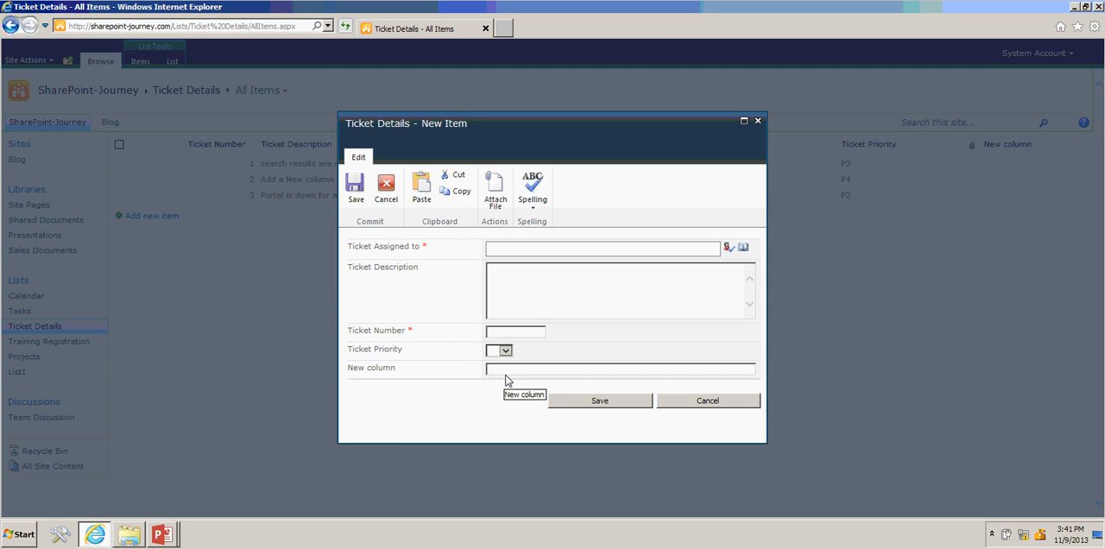
mouse_move(509, 290)
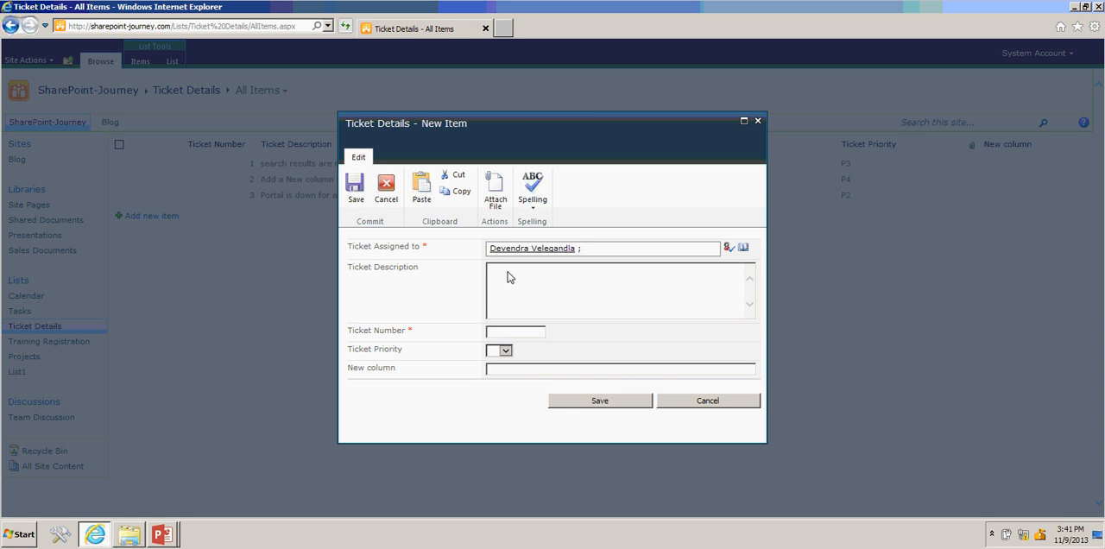
Step: Save a ticket numbered 4 with priority P4 and 'Testing new column' in New column
type("Testing")
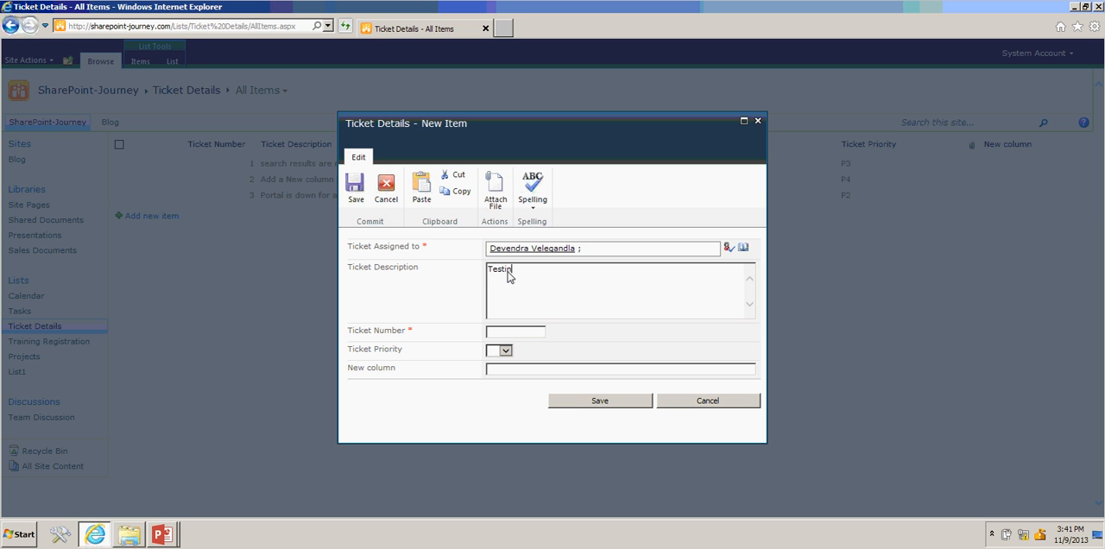
type("new column")
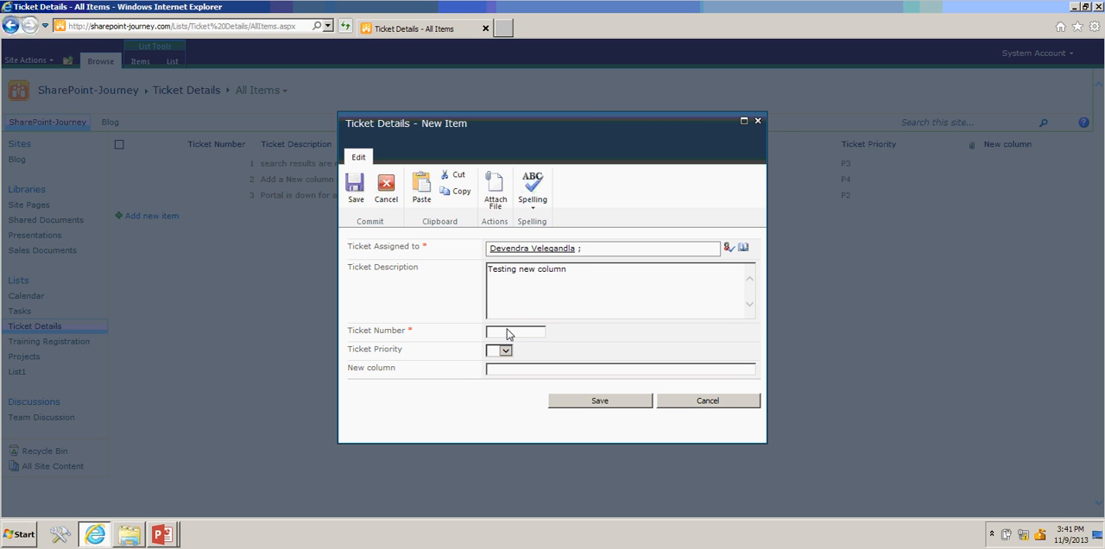
type("4")
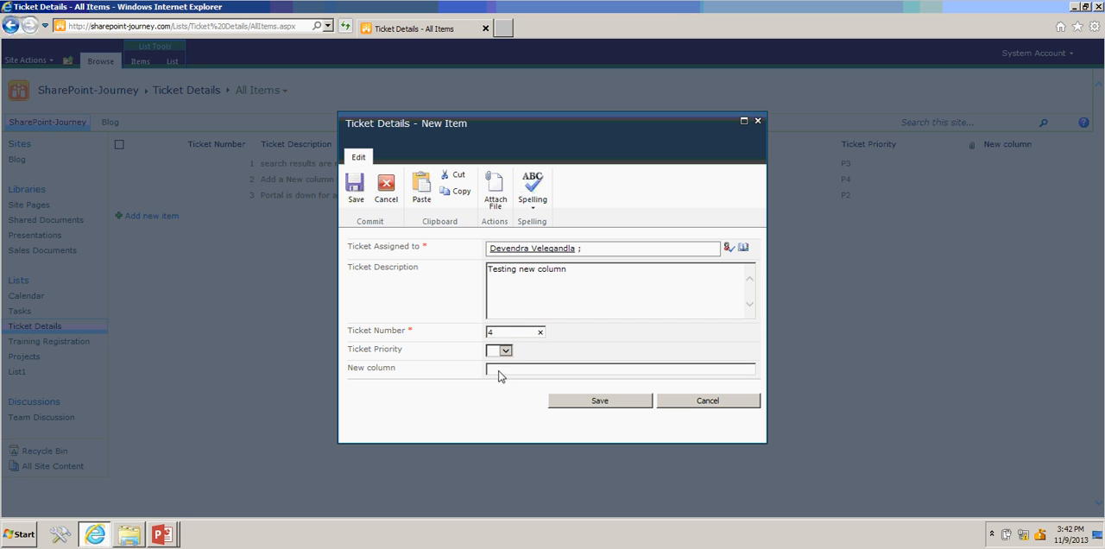
left_click(498, 349)
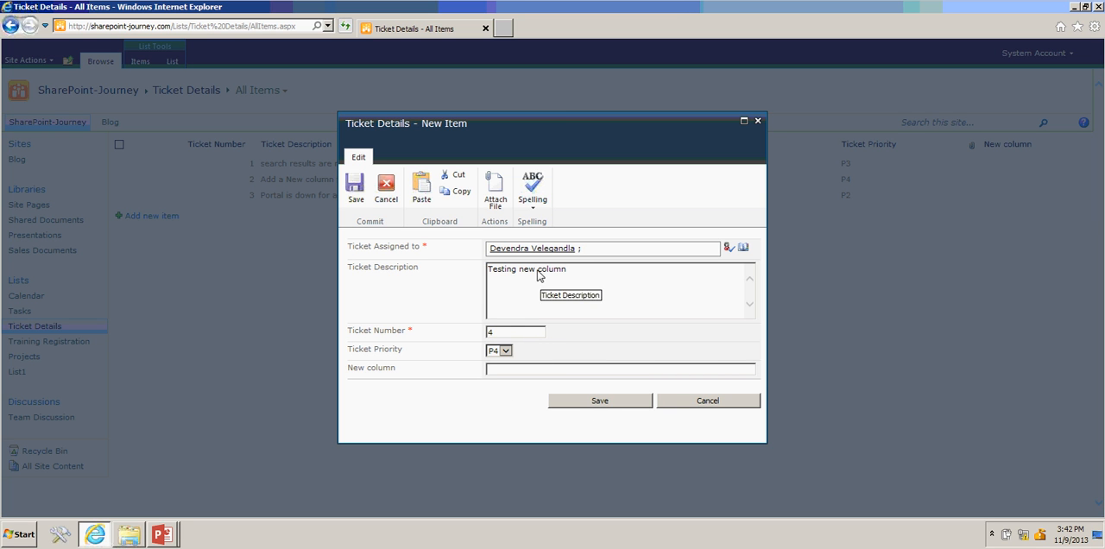
type("Testing new column")
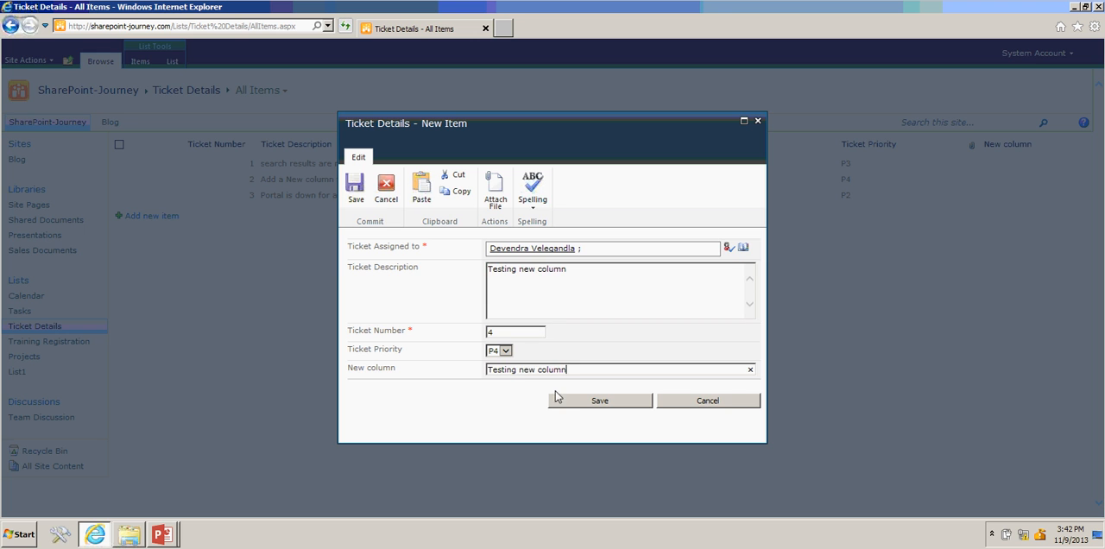
left_click(599, 400)
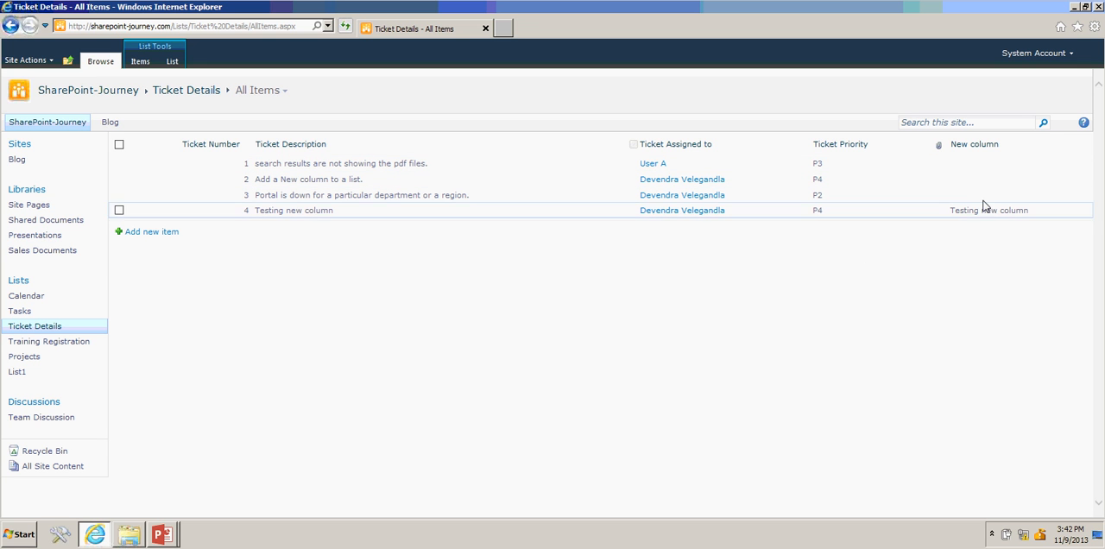
mouse_move(849, 278)
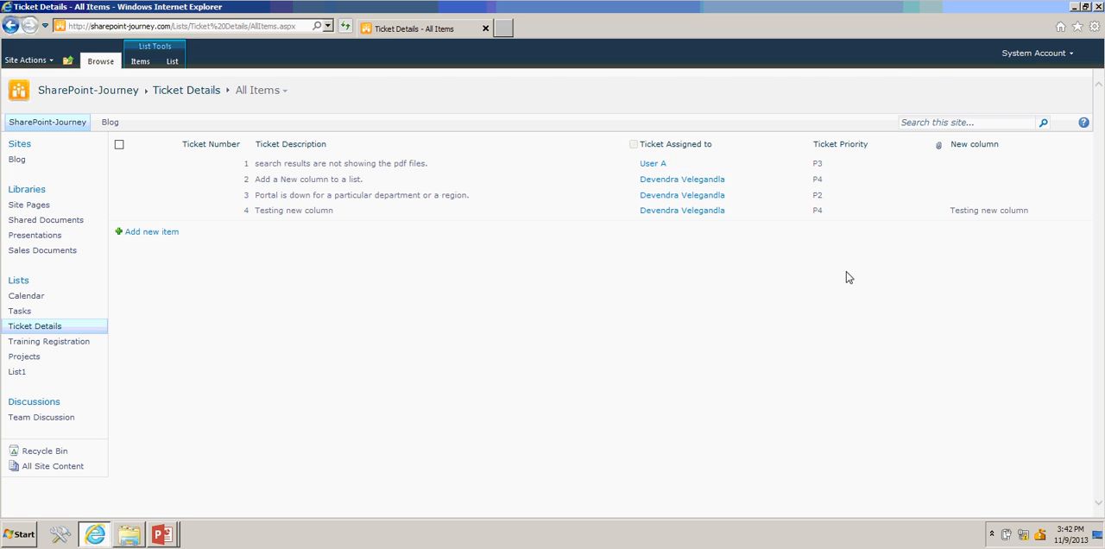
Step: Go to List Settings for Ticket Details and open the New column's edit page
left_click(173, 62)
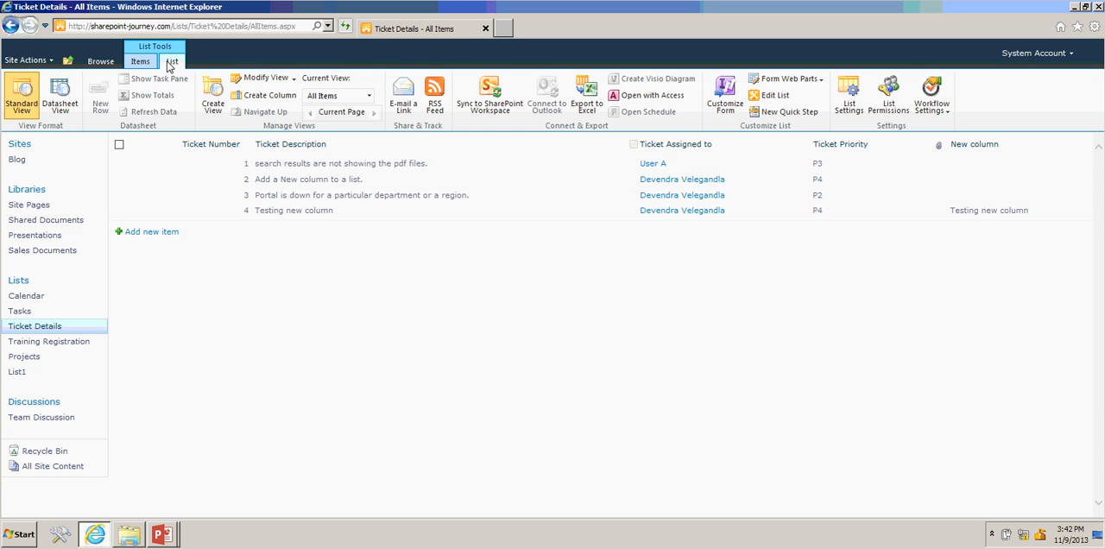
left_click(849, 95)
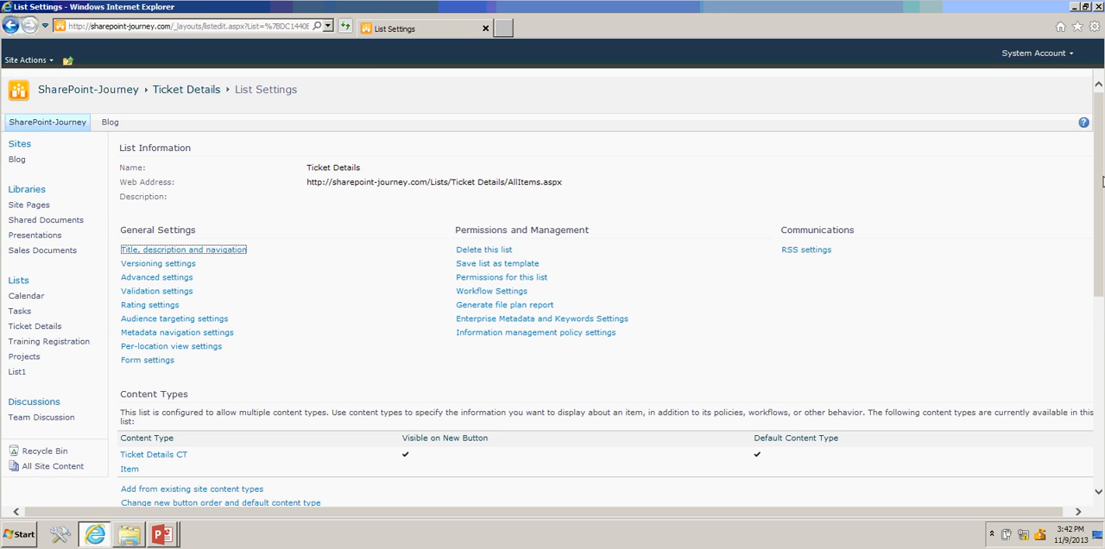
scroll("down", 3)
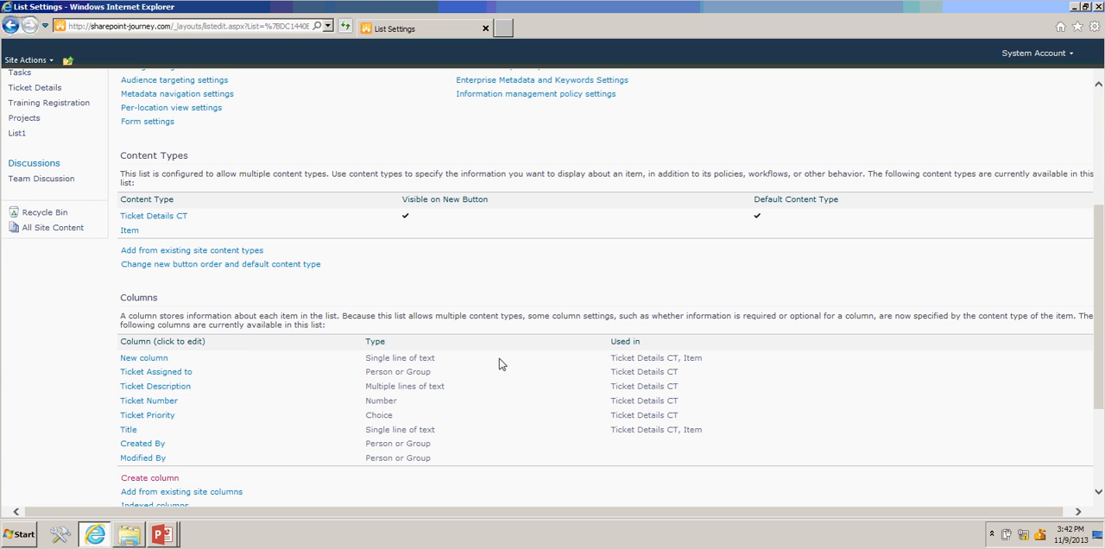
left_click(143, 357)
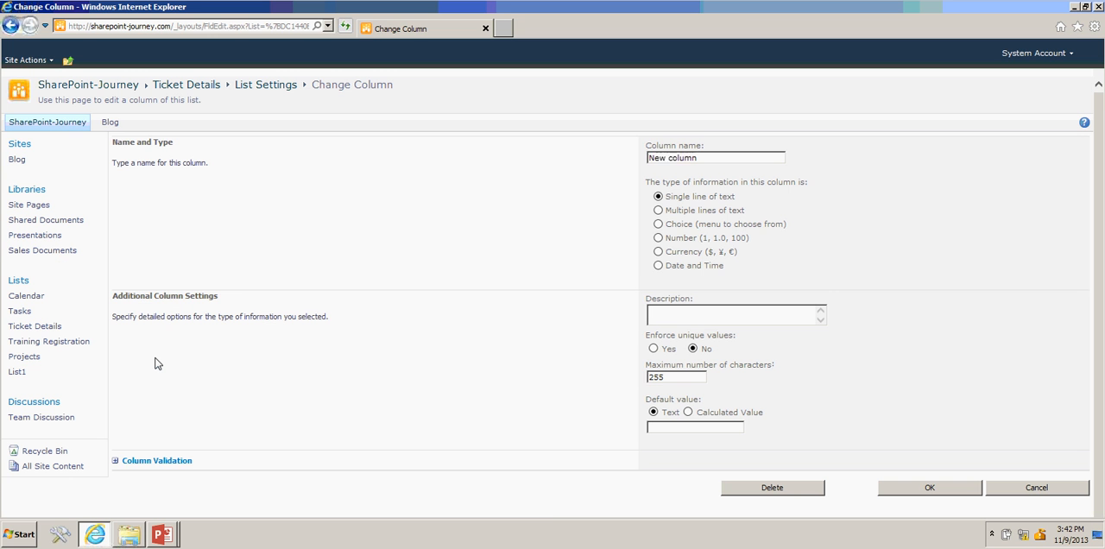
Step: Change New column's type to Multiple lines of text on the Change Column page
triple_click(715, 157)
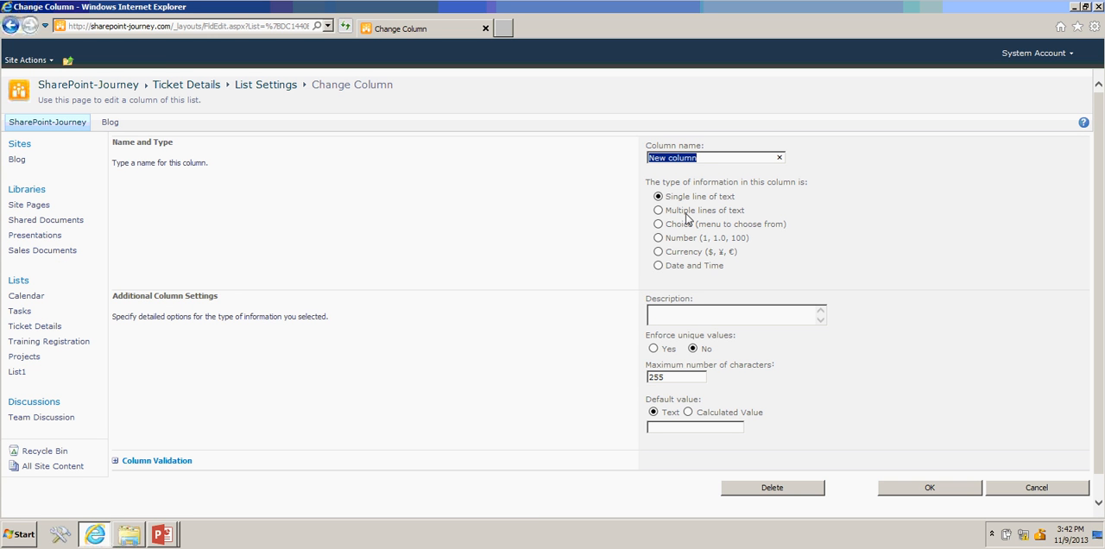
left_click(658, 211)
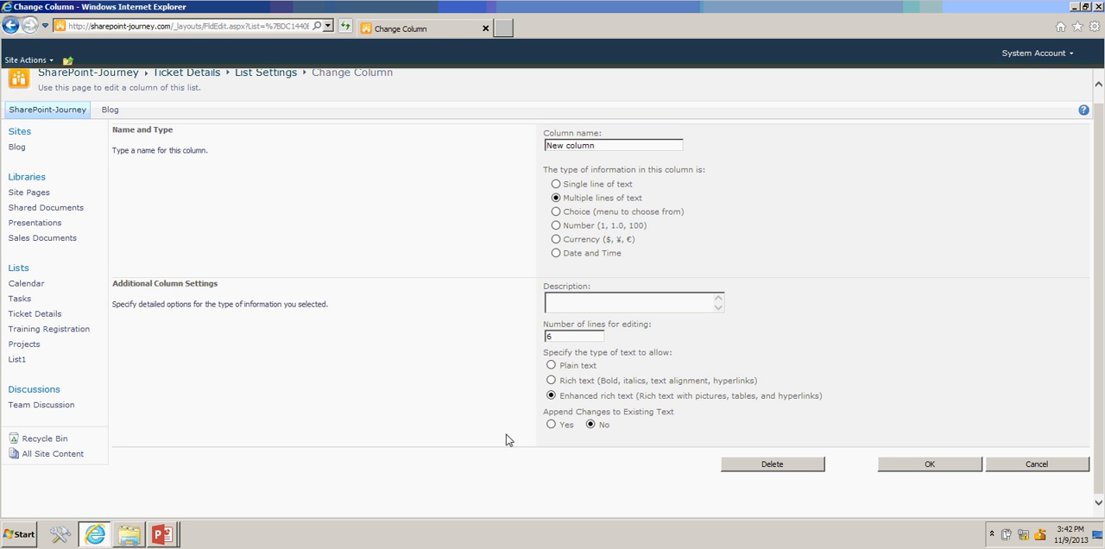
mouse_move(580, 397)
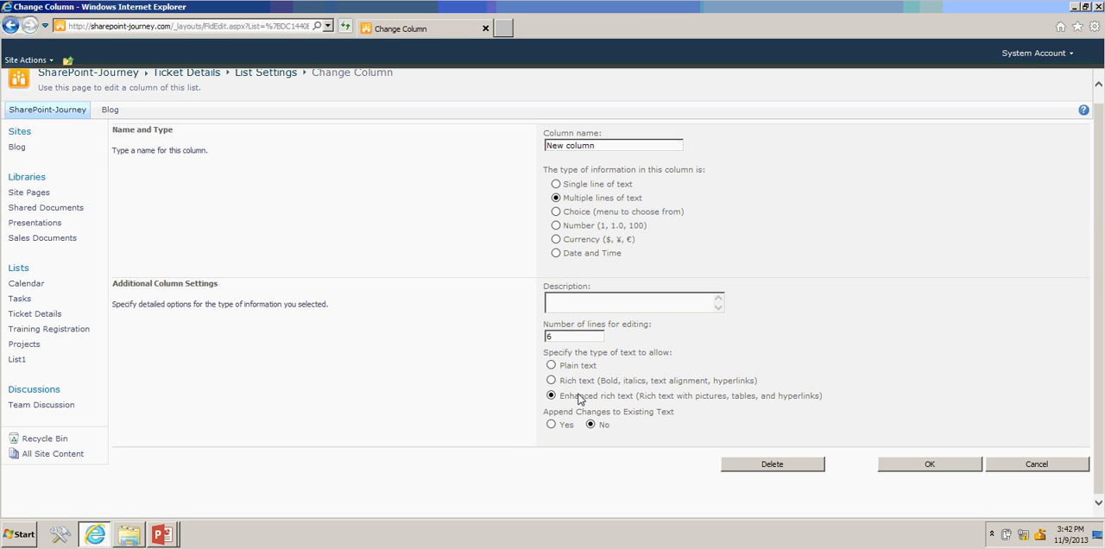
mouse_move(665, 304)
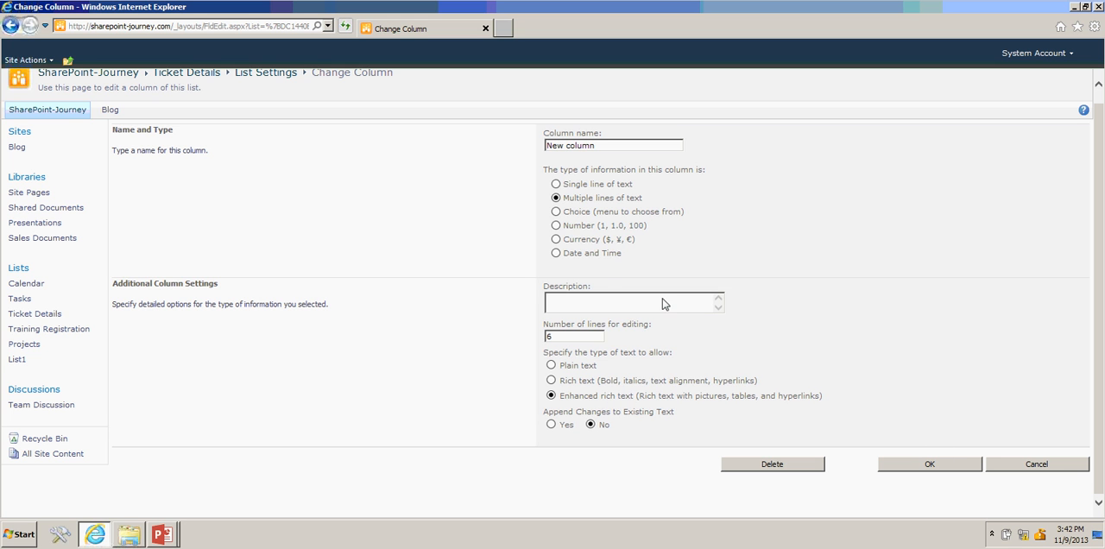
mouse_move(559, 218)
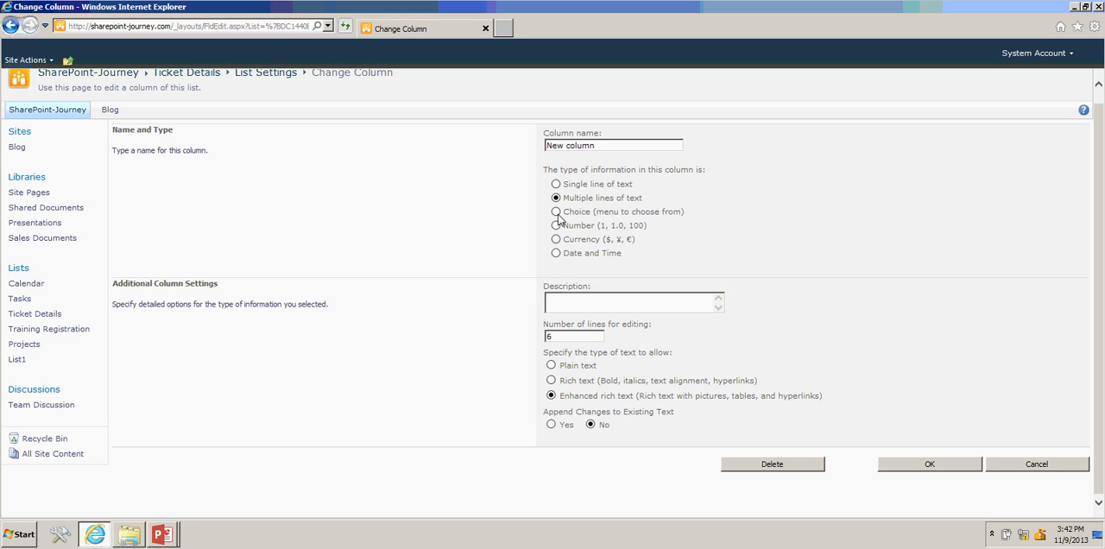
mouse_move(556, 257)
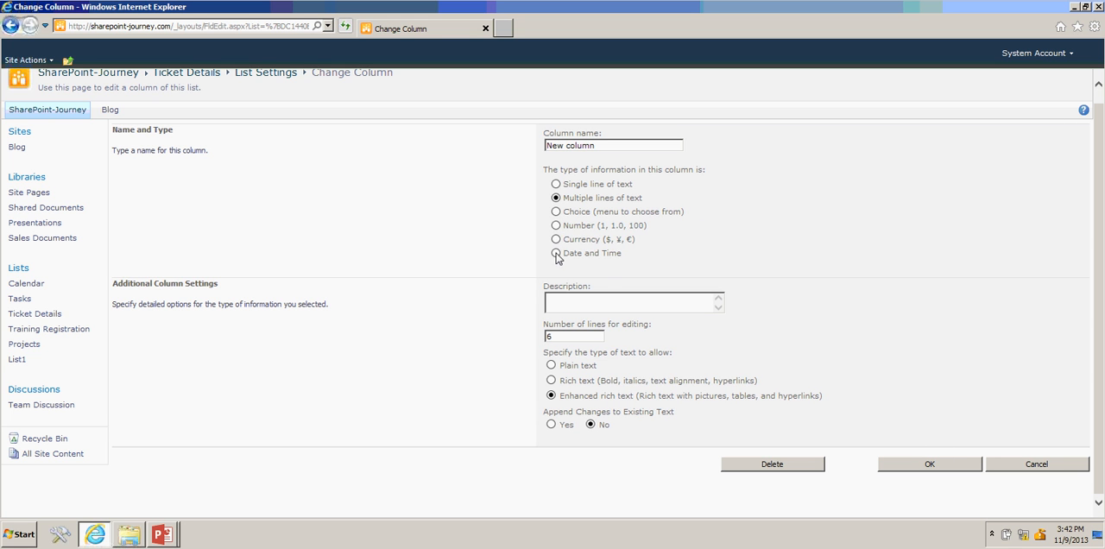
mouse_move(655, 254)
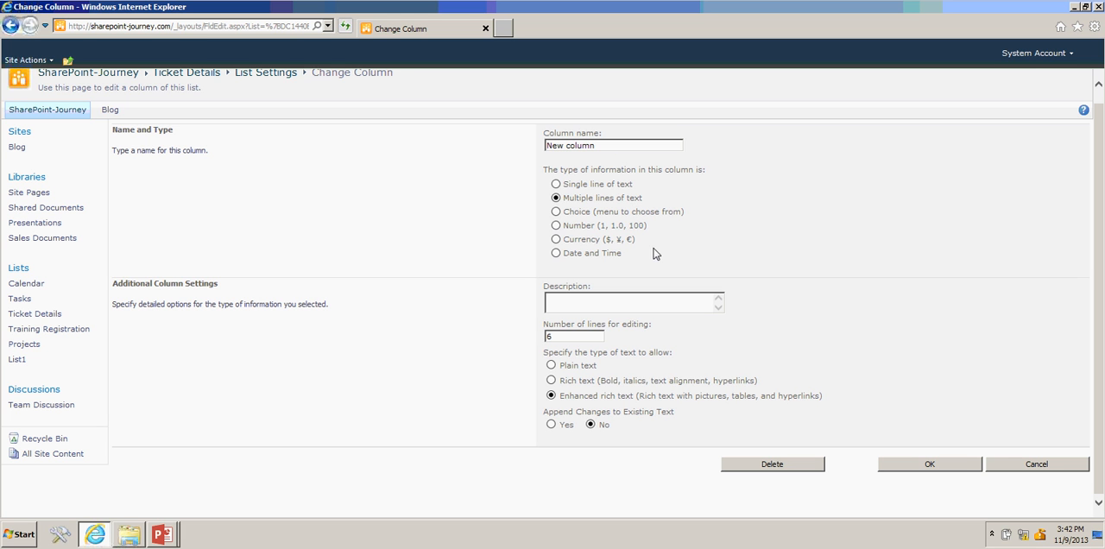
mouse_move(608, 266)
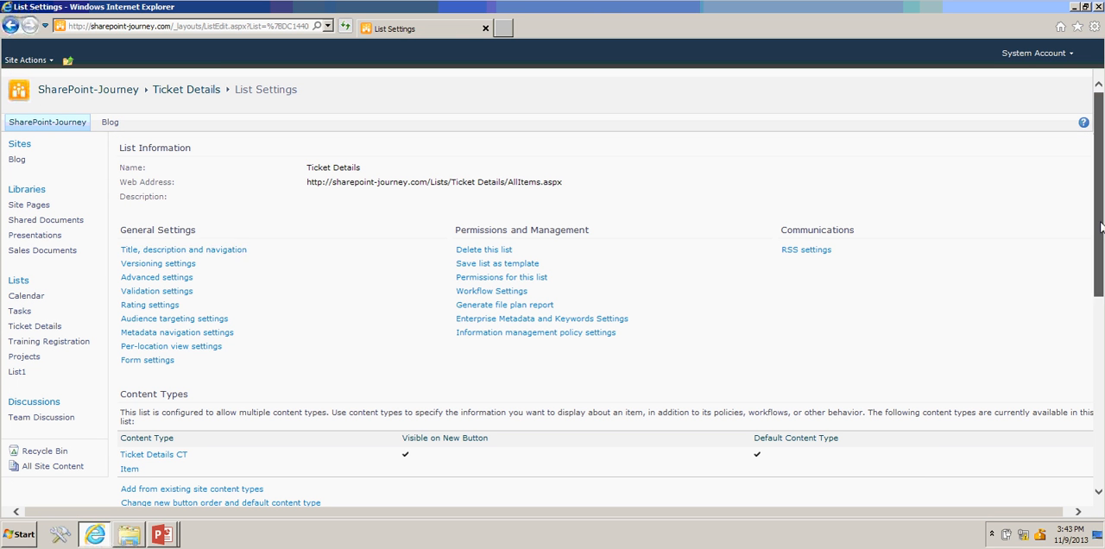
Step: Start a new ticket to see New column as a multi-line box, then cancel it
scroll("down", 3)
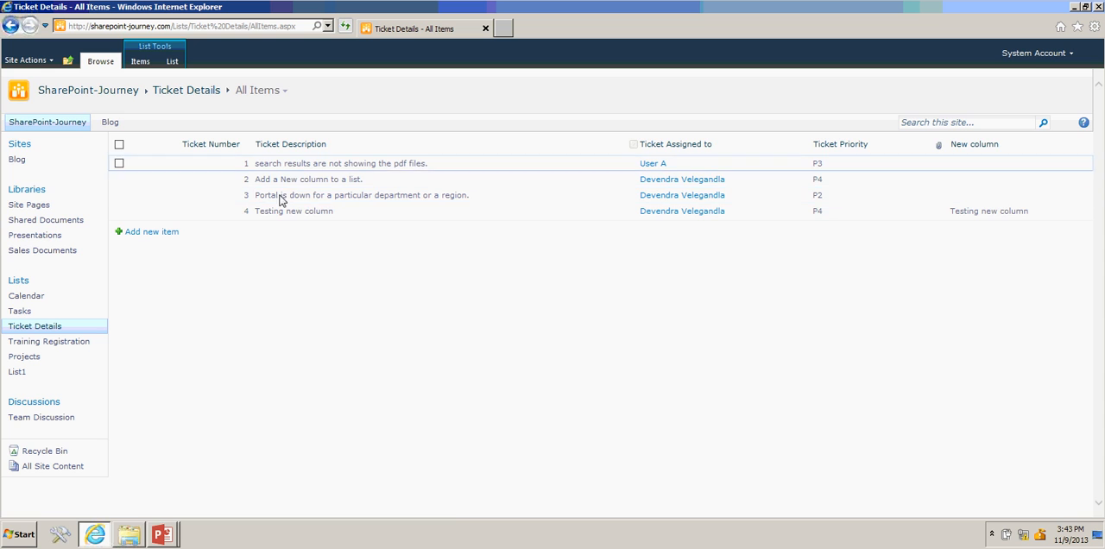
left_click(152, 231)
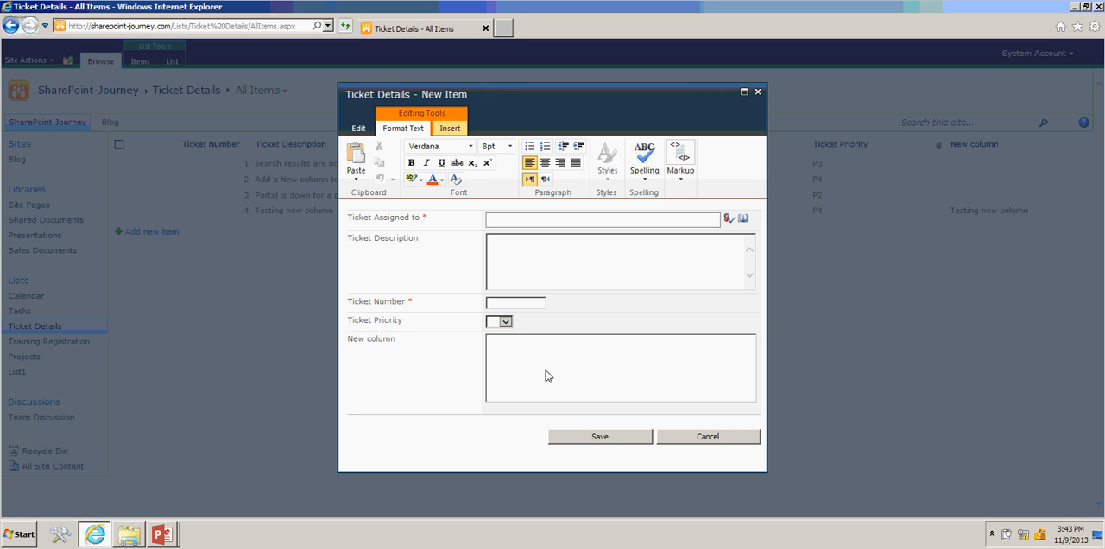
mouse_move(708, 442)
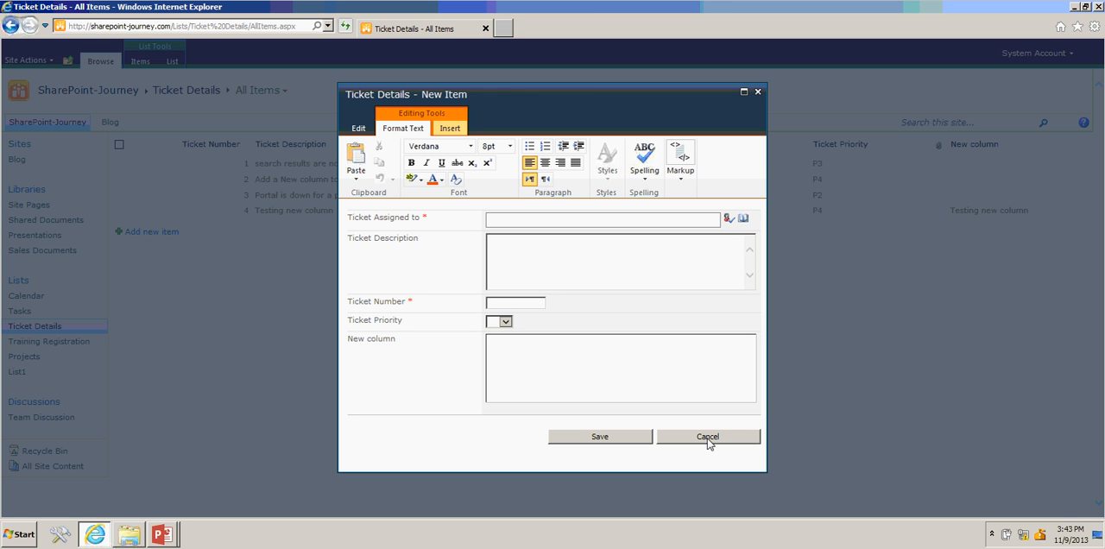
left_click(708, 435)
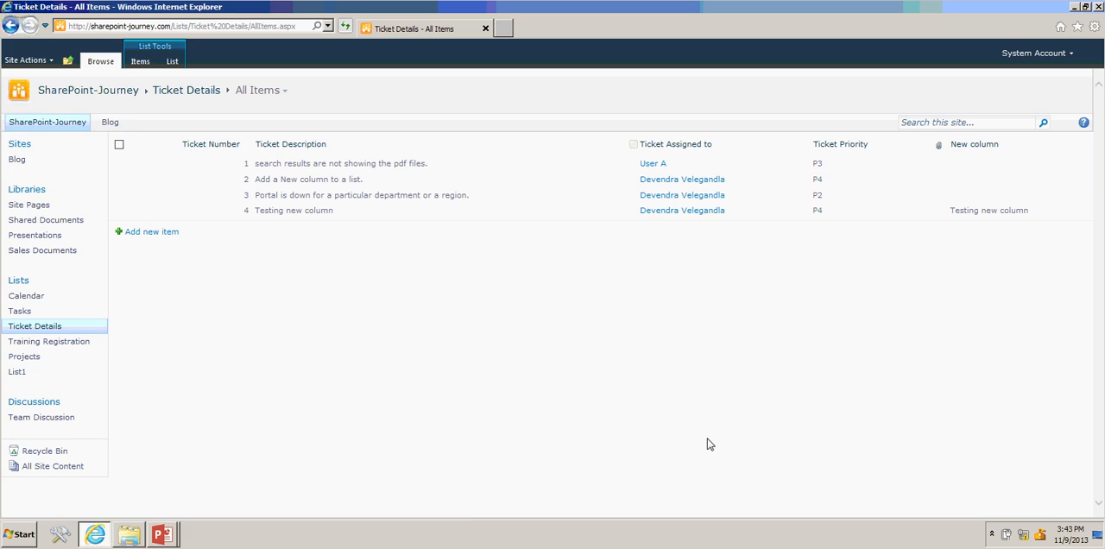